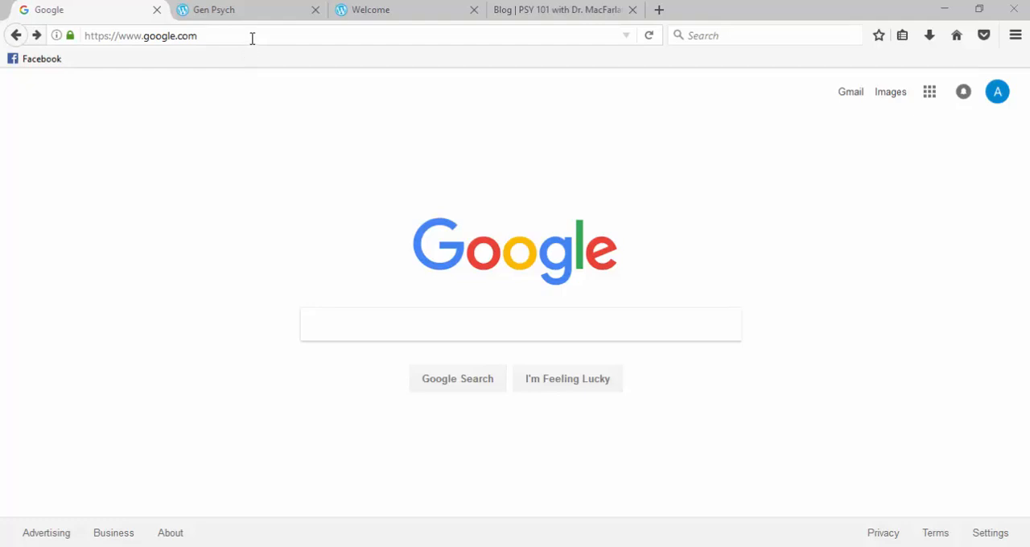
- Navigate the address bar to wordpress.com
{"action": "left_click", "coordinate": [241, 35]}
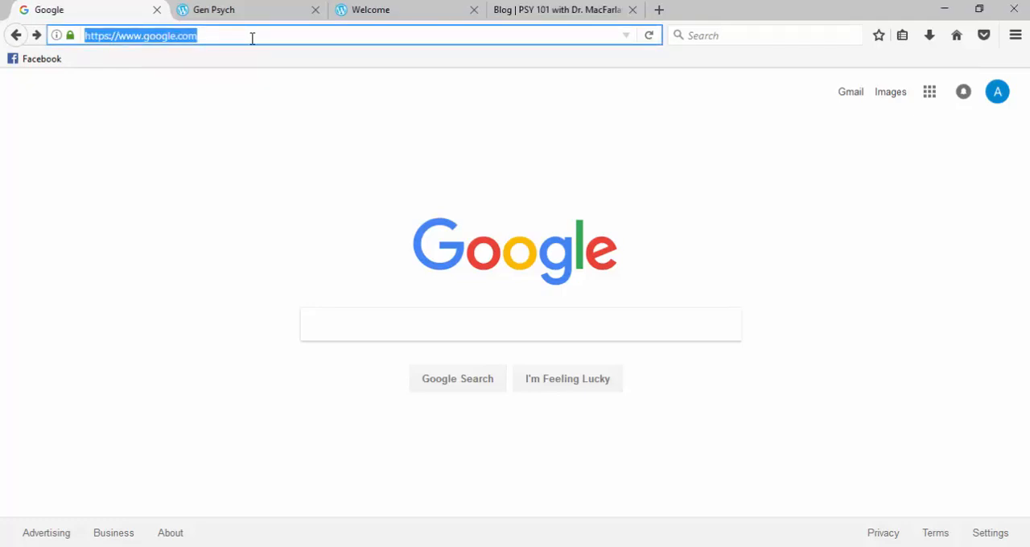
{"action": "type", "text": "wordpress.com"}
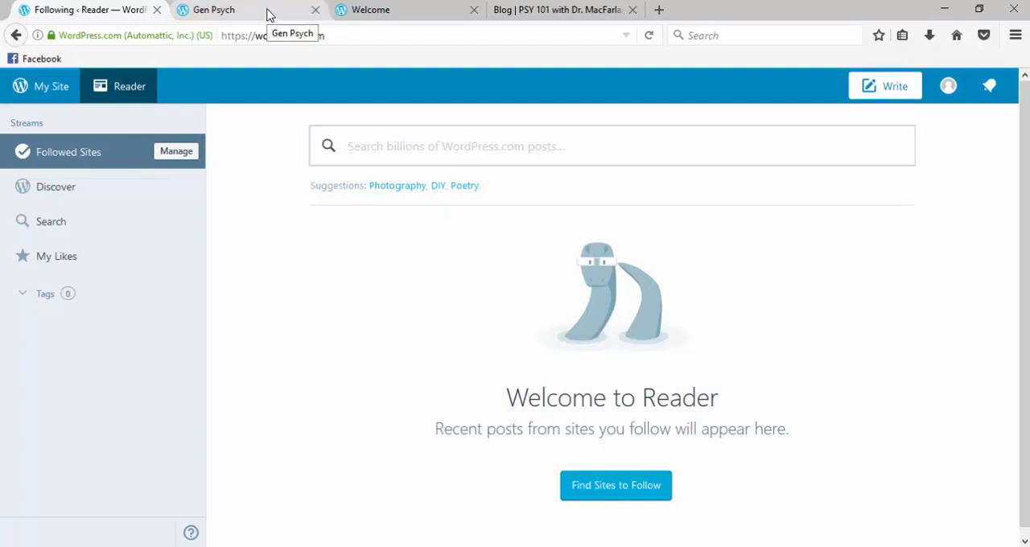
- Follow the Gen Psych classmate blog from its Follow button
{"action": "left_click", "coordinate": [225, 9]}
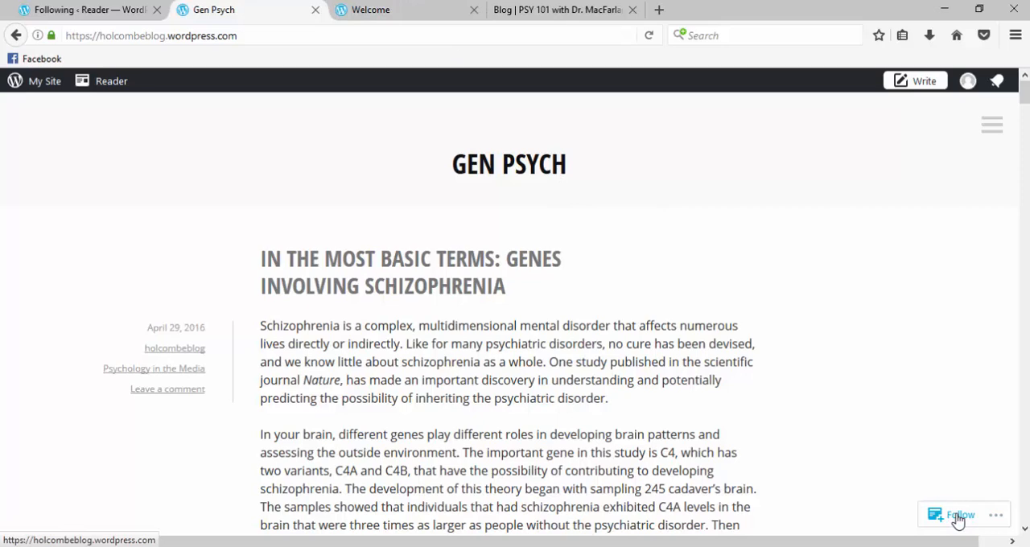
{"action": "left_click", "coordinate": [960, 515]}
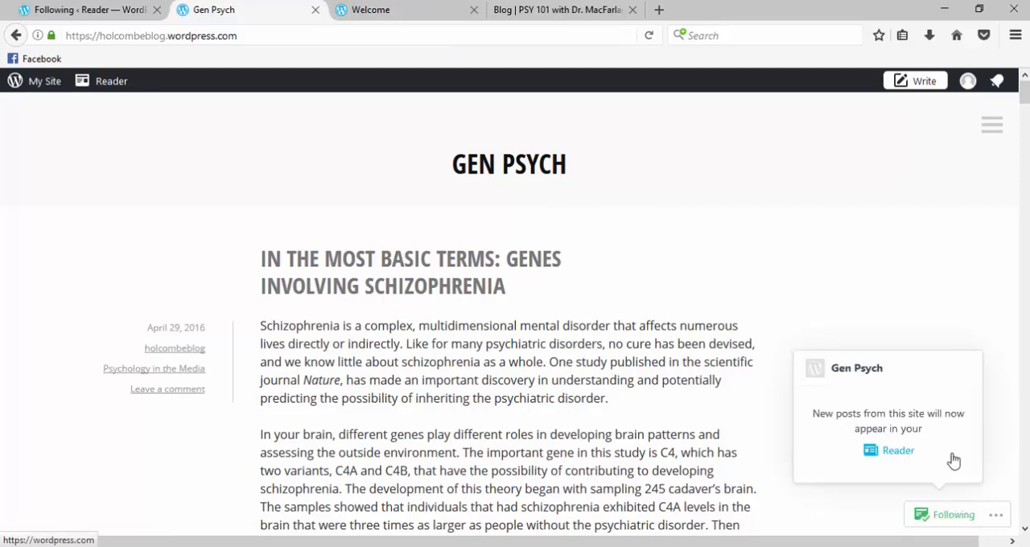
{"action": "mouse_move", "coordinate": [787, 270]}
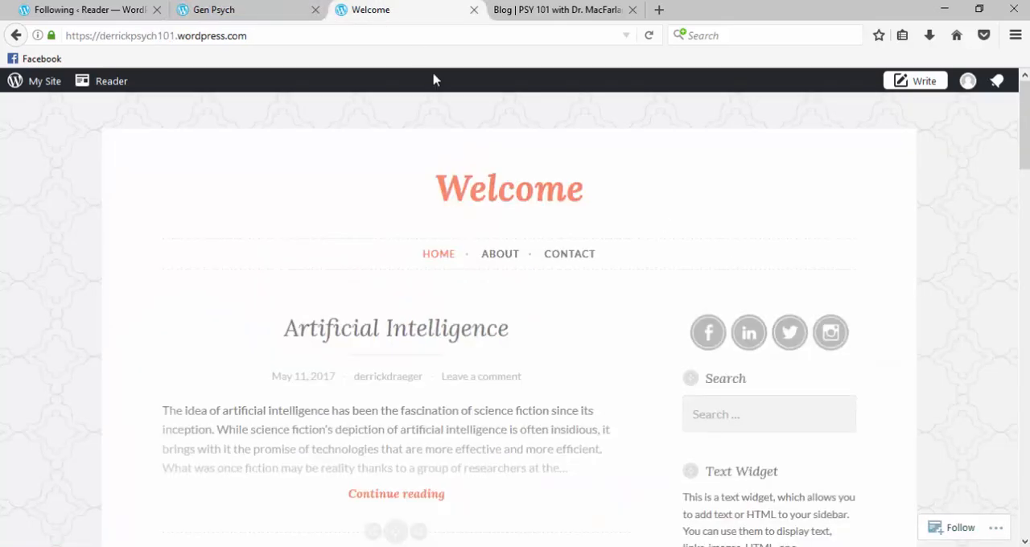
{"action": "mouse_move", "coordinate": [959, 527]}
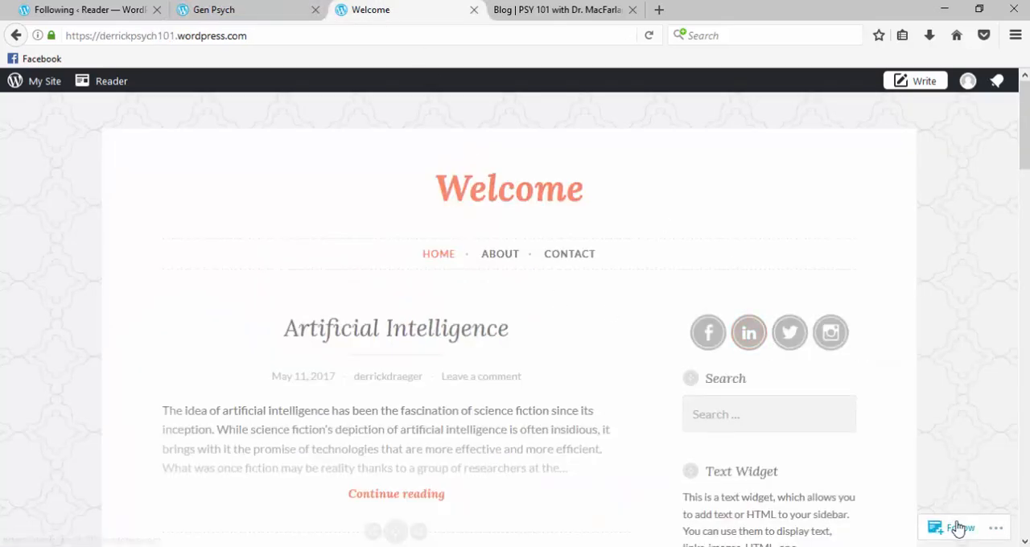
- Follow the Welcome blog and scroll through the Followed Sites stream of Welcome and Gen Psych posts
{"action": "left_click", "coordinate": [957, 527]}
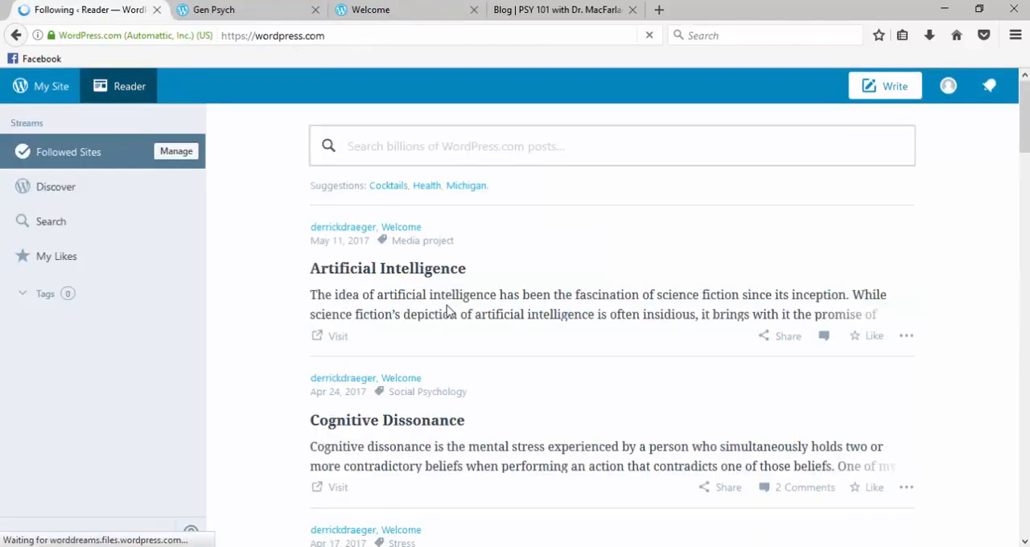
{"action": "scroll", "scroll_direction": "down", "scroll_amount": 3}
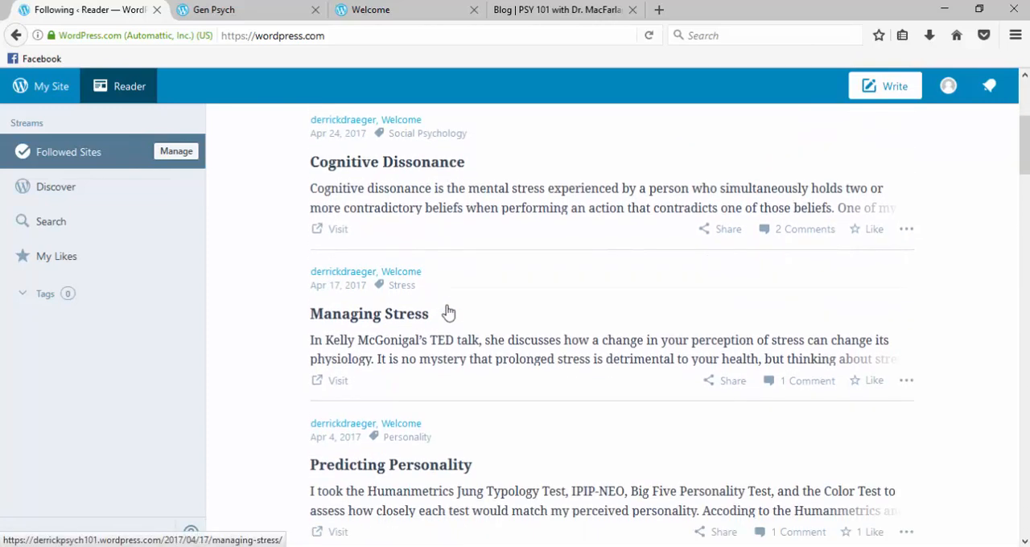
{"action": "scroll", "scroll_direction": "down", "scroll_amount": 3}
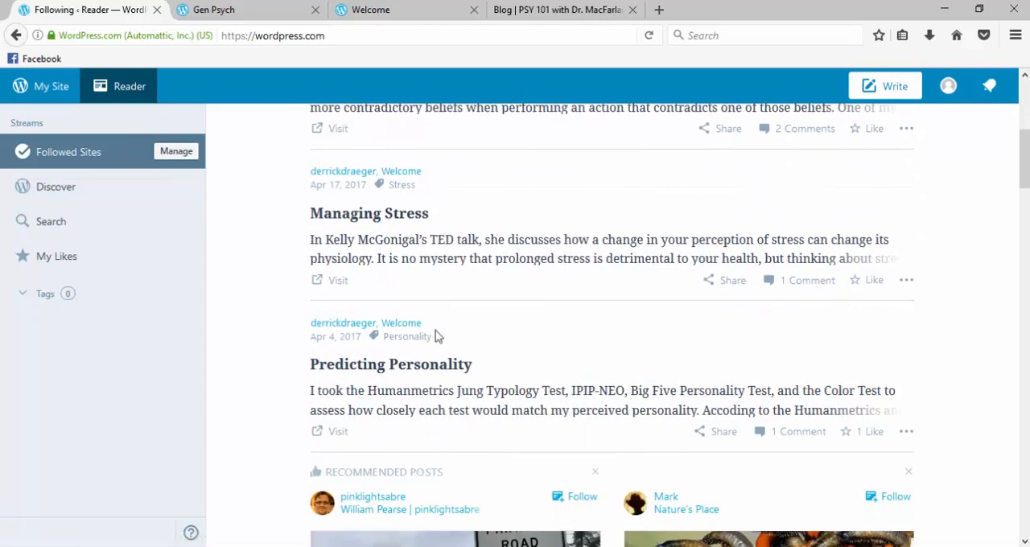
{"action": "mouse_move", "coordinate": [586, 336]}
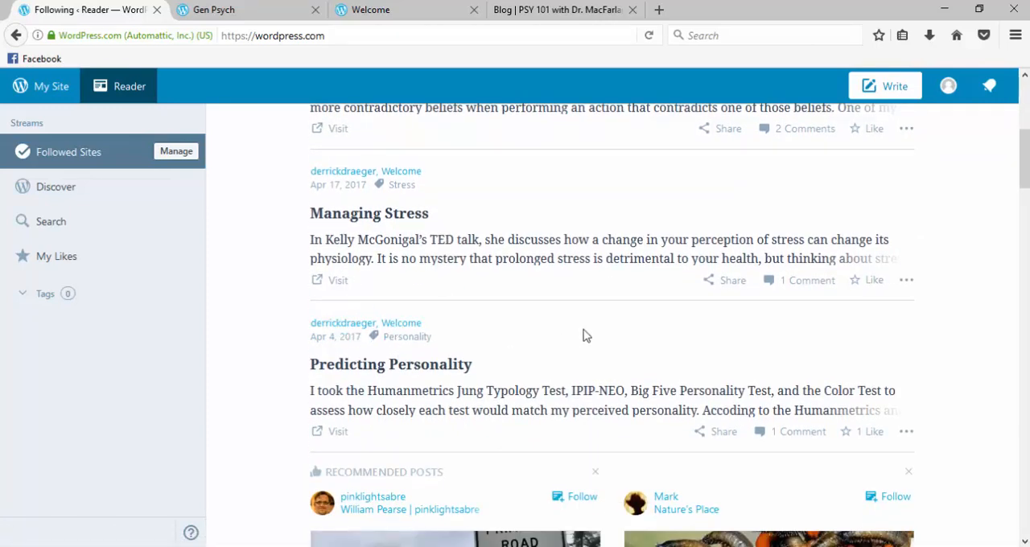
{"action": "scroll", "scroll_direction": "down", "scroll_amount": 3}
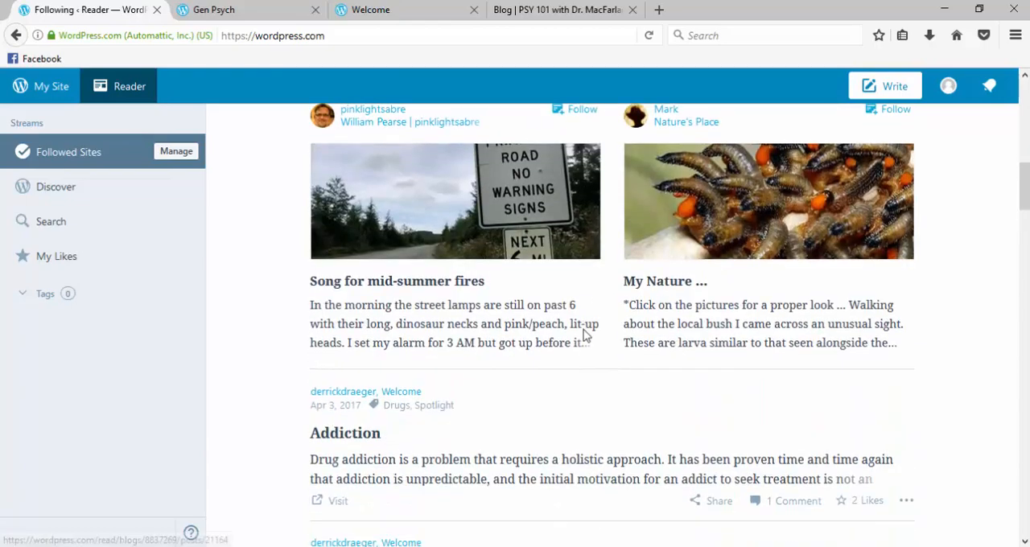
{"action": "scroll", "scroll_direction": "down", "scroll_amount": 3}
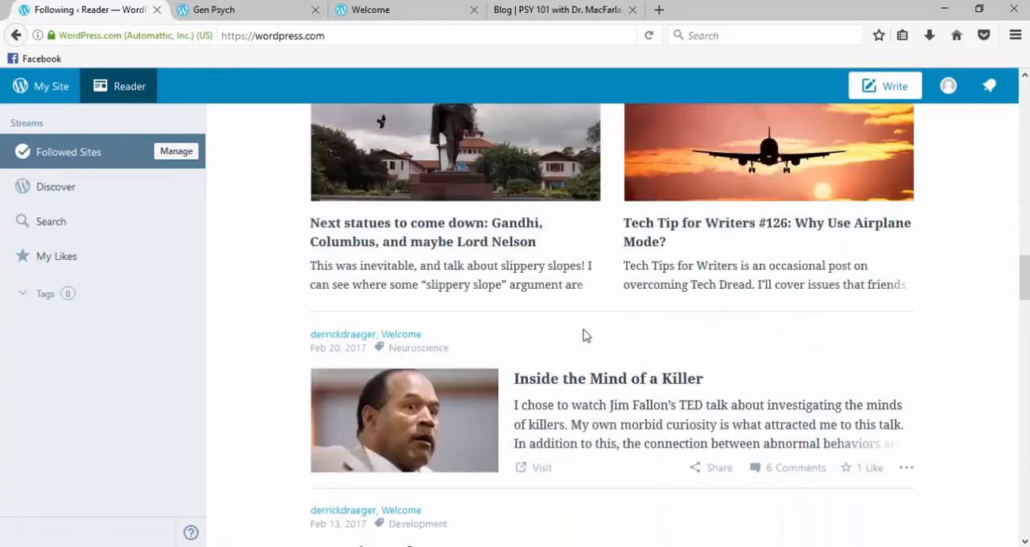
{"action": "scroll", "scroll_direction": "down", "scroll_amount": 3}
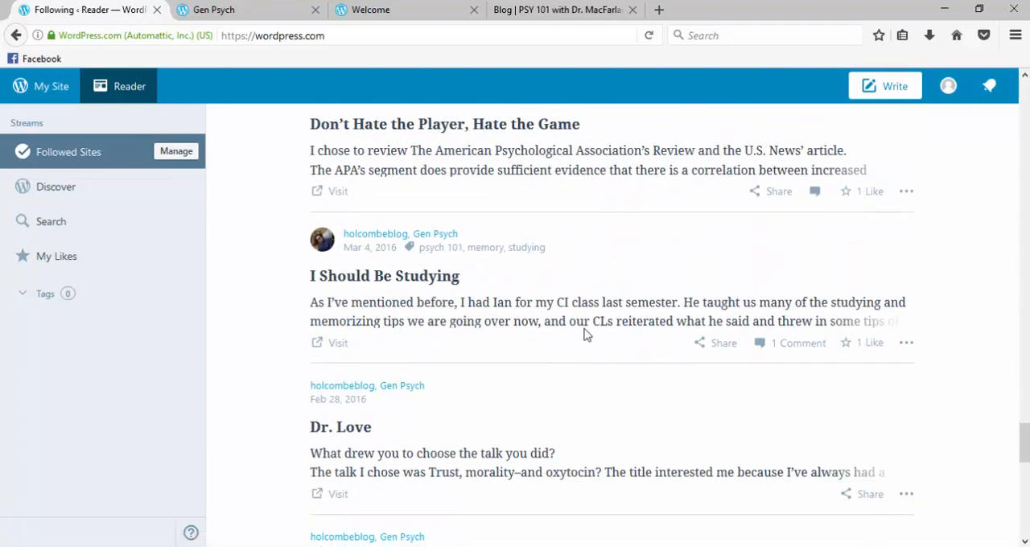
{"action": "scroll", "scroll_direction": "down", "scroll_amount": 3}
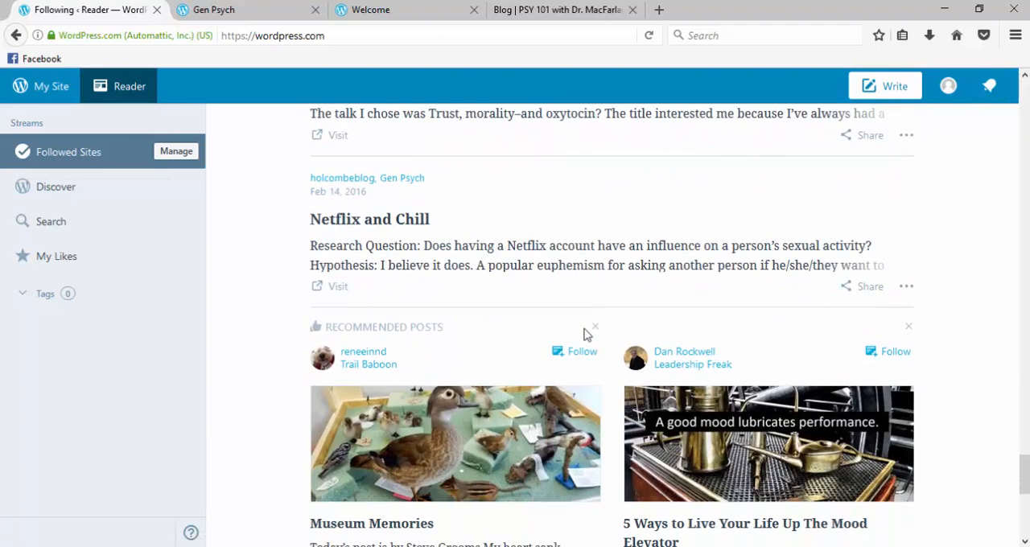
{"action": "scroll", "scroll_direction": "down", "scroll_amount": 3}
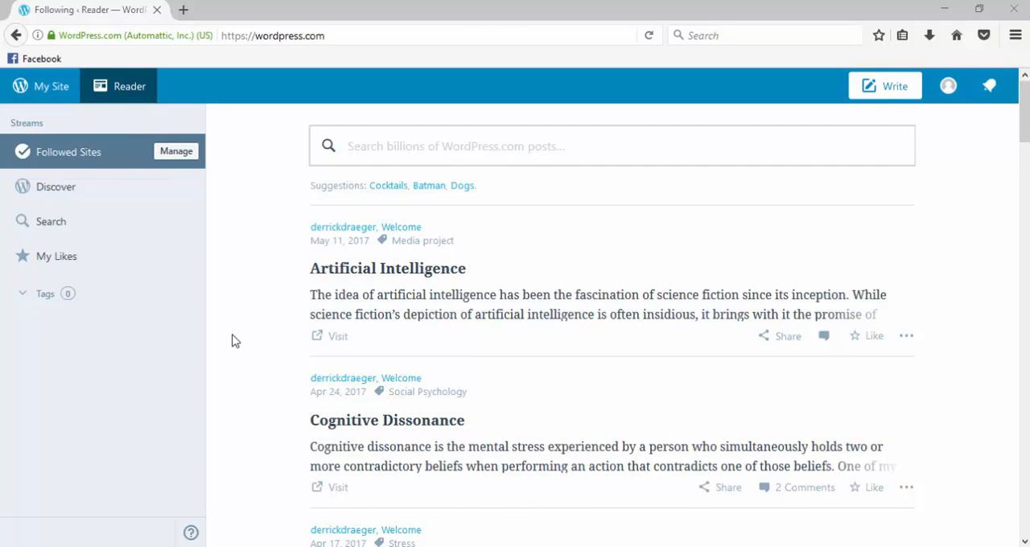
{"action": "mouse_move", "coordinate": [217, 306]}
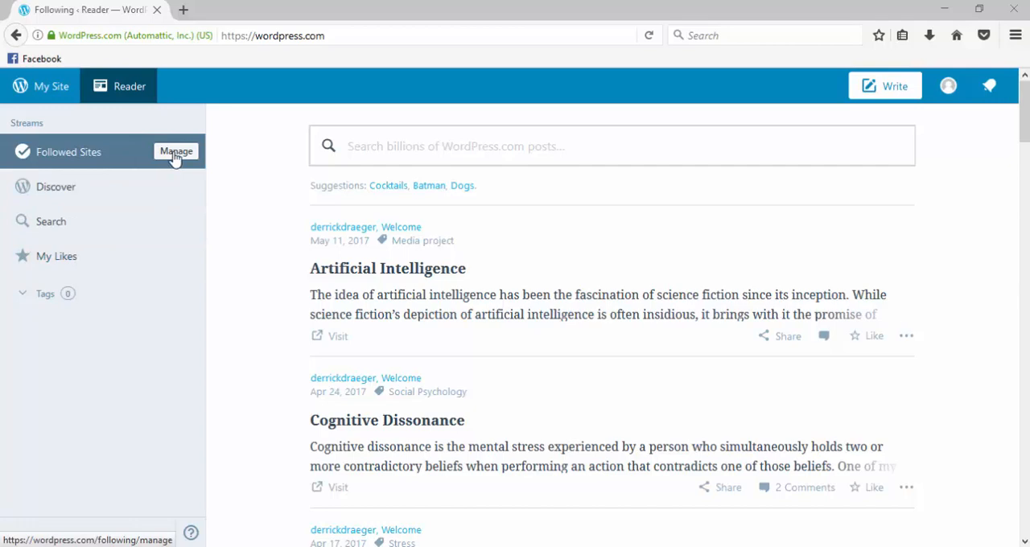
{"action": "mouse_move", "coordinate": [190, 159]}
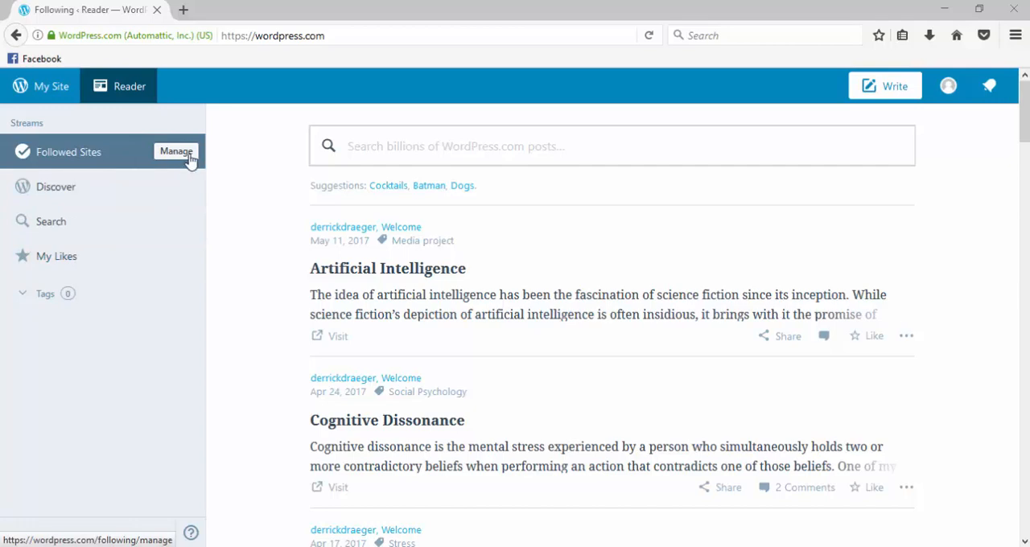
- In Manage Followed Sites, unfollow the Welcome blog and immediately follow it again
{"action": "left_click", "coordinate": [177, 151]}
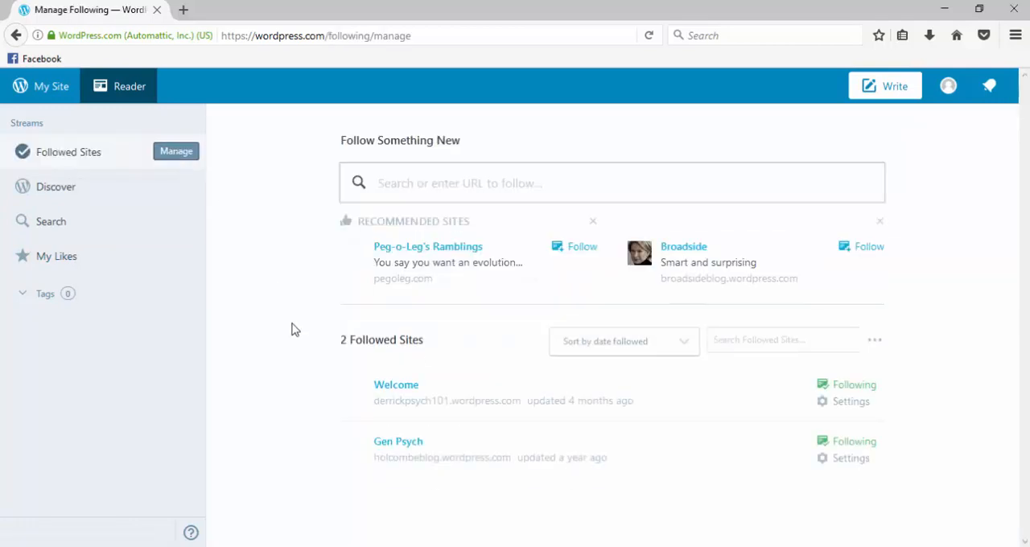
{"action": "mouse_move", "coordinate": [570, 391]}
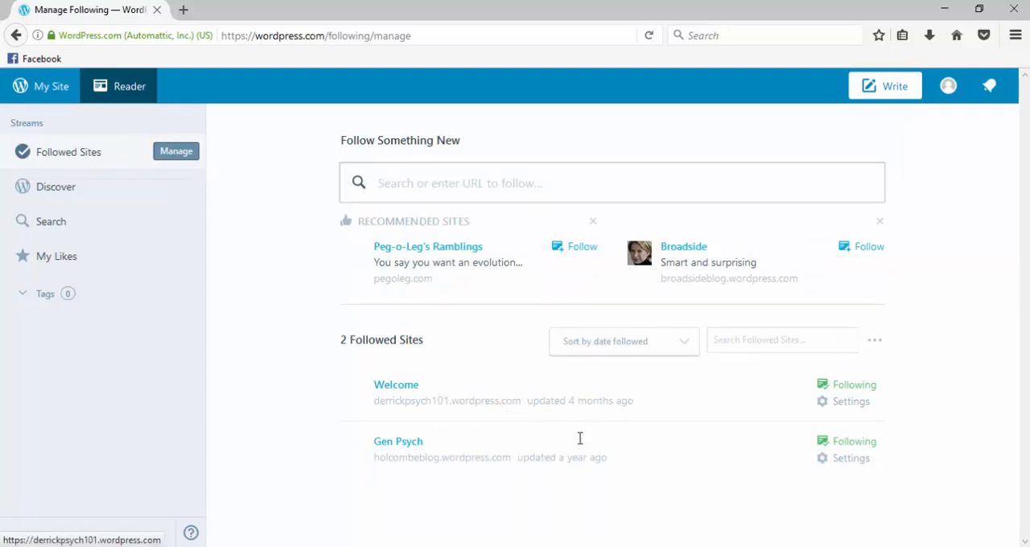
{"action": "mouse_move", "coordinate": [892, 374]}
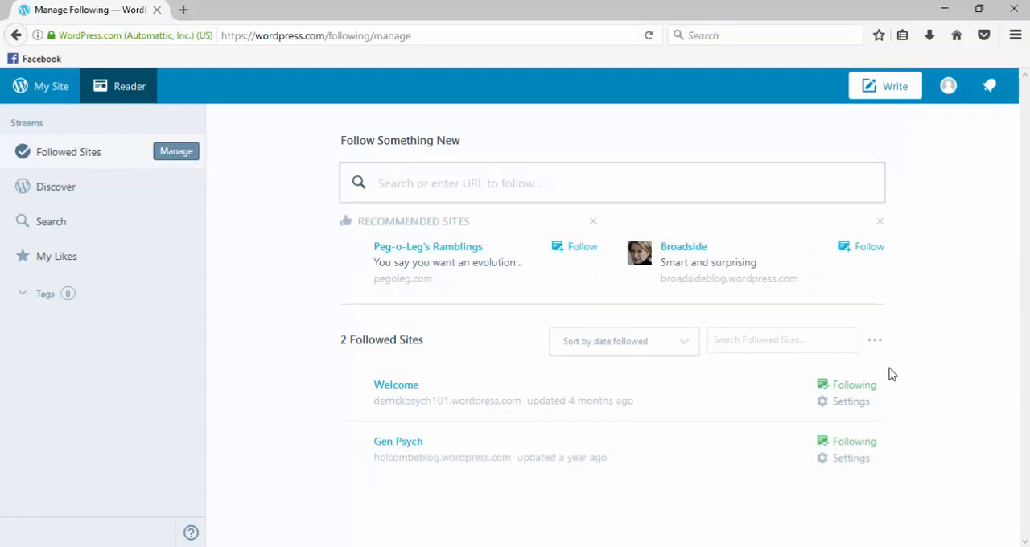
{"action": "mouse_move", "coordinate": [853, 385]}
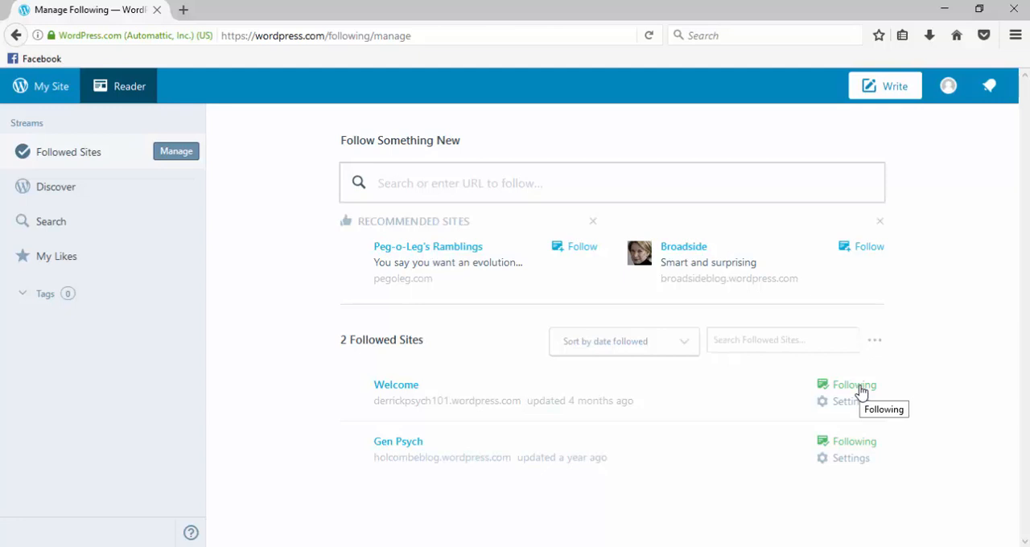
{"action": "left_click", "coordinate": [853, 384]}
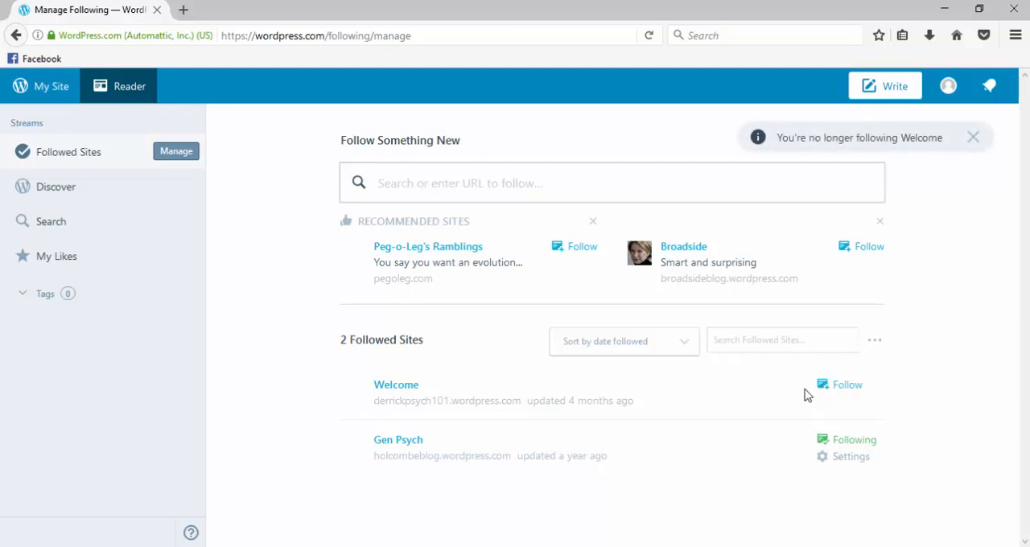
{"action": "mouse_move", "coordinate": [819, 402]}
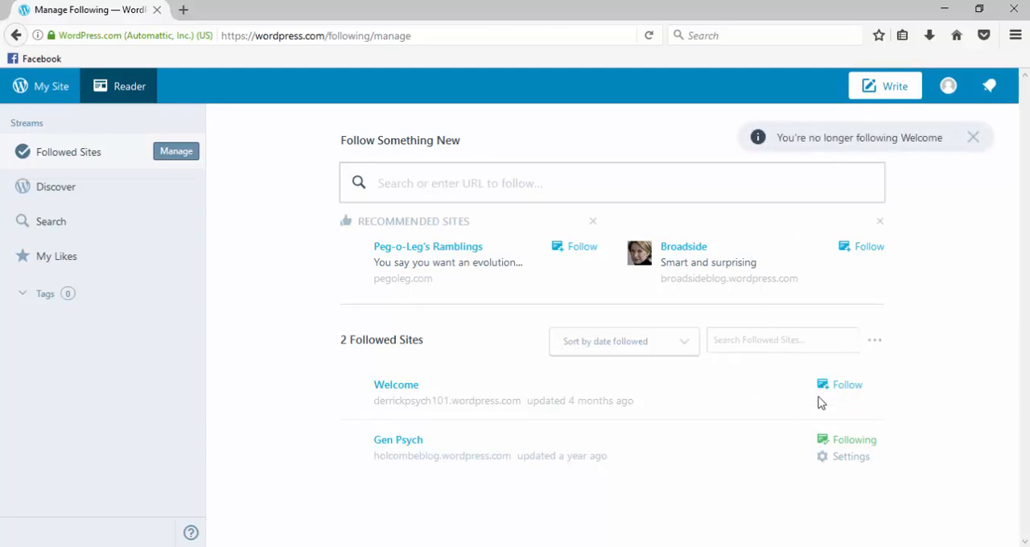
{"action": "left_click", "coordinate": [847, 384]}
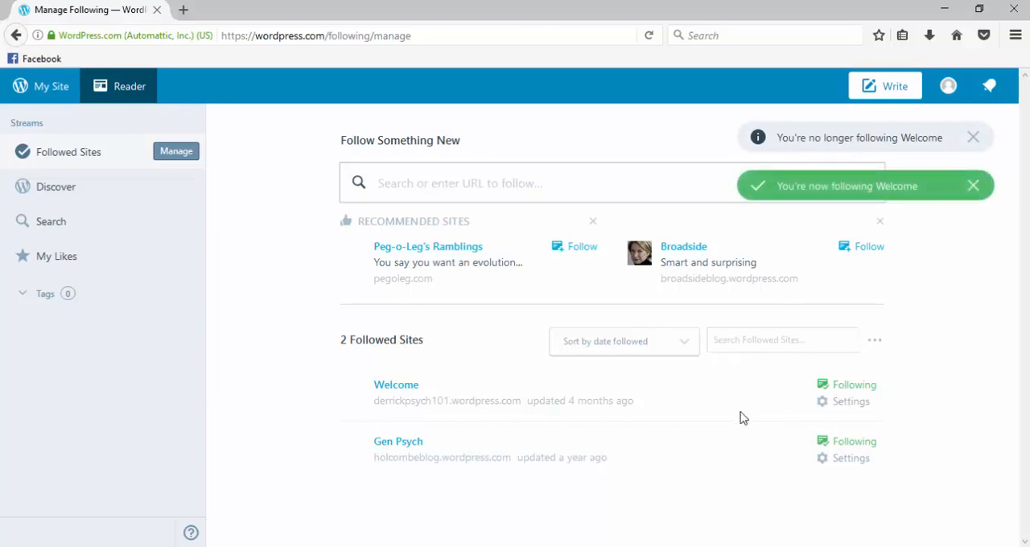
- In Welcome's notification settings, turn on emails for new posts
{"action": "left_click", "coordinate": [851, 401]}
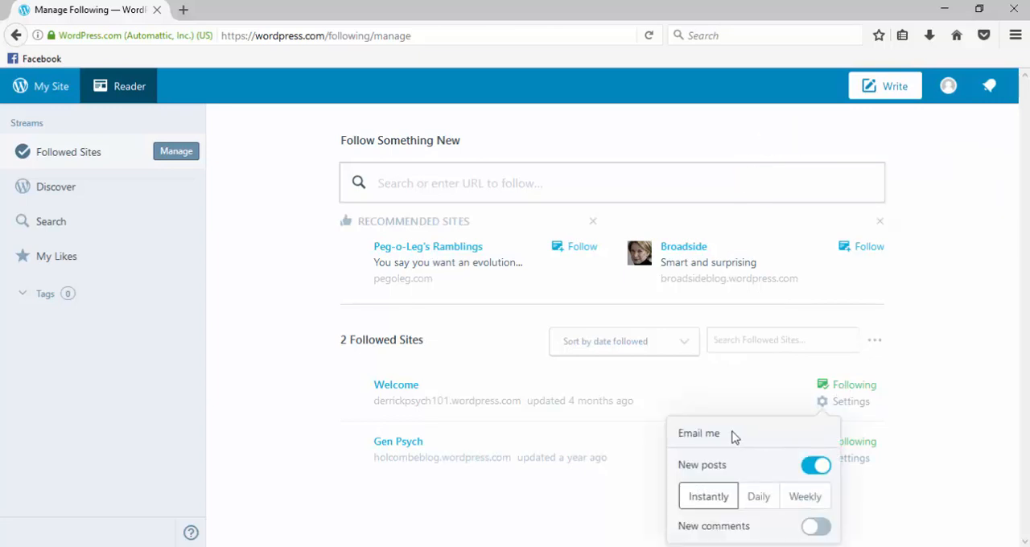
{"action": "mouse_move", "coordinate": [741, 442]}
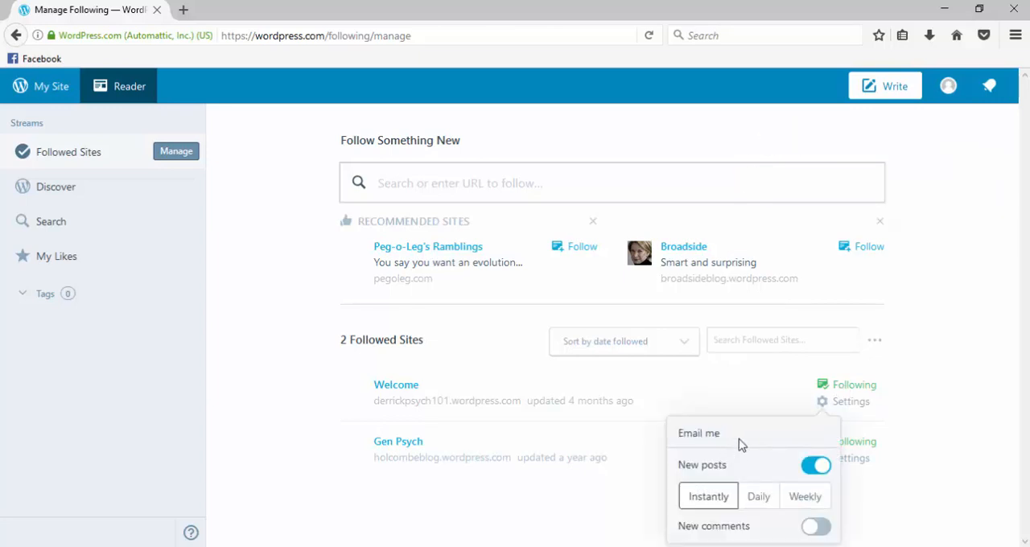
{"action": "mouse_move", "coordinate": [786, 457]}
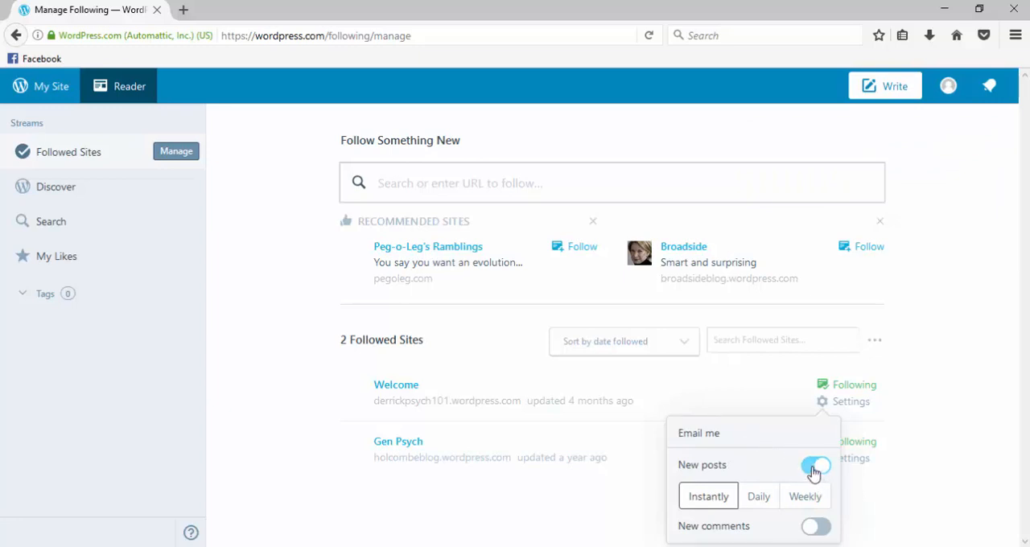
{"action": "left_click", "coordinate": [816, 465]}
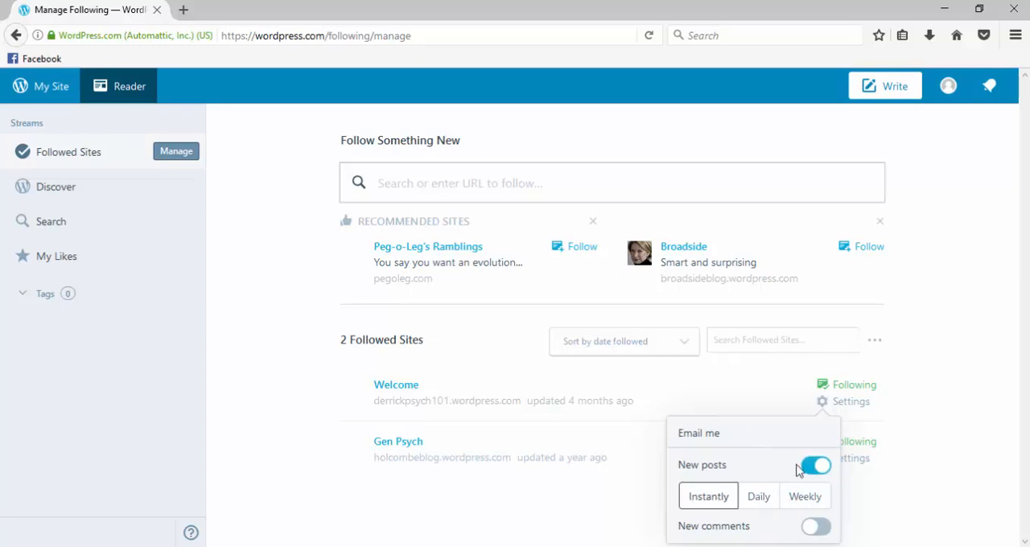
{"action": "left_click", "coordinate": [814, 466]}
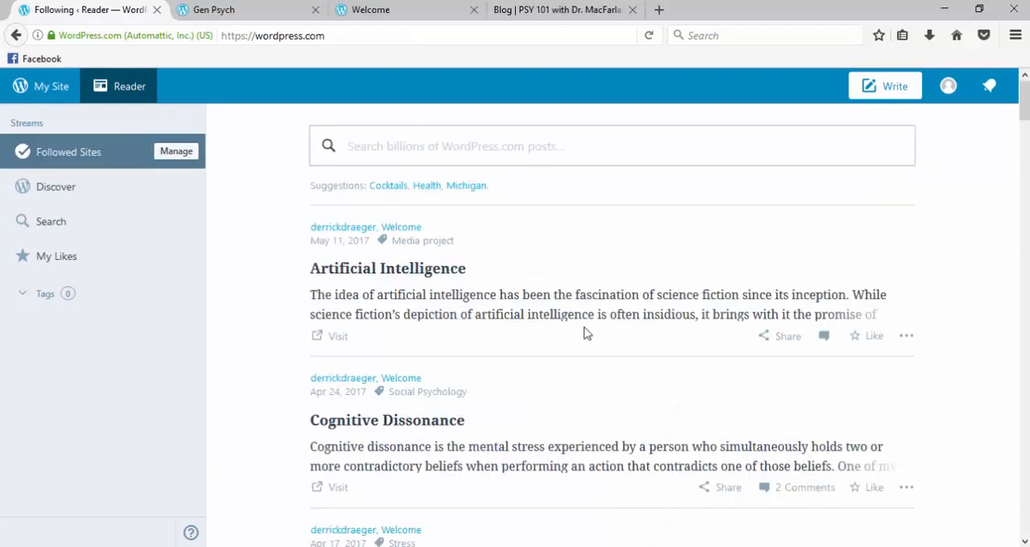
{"action": "mouse_move", "coordinate": [312, 278]}
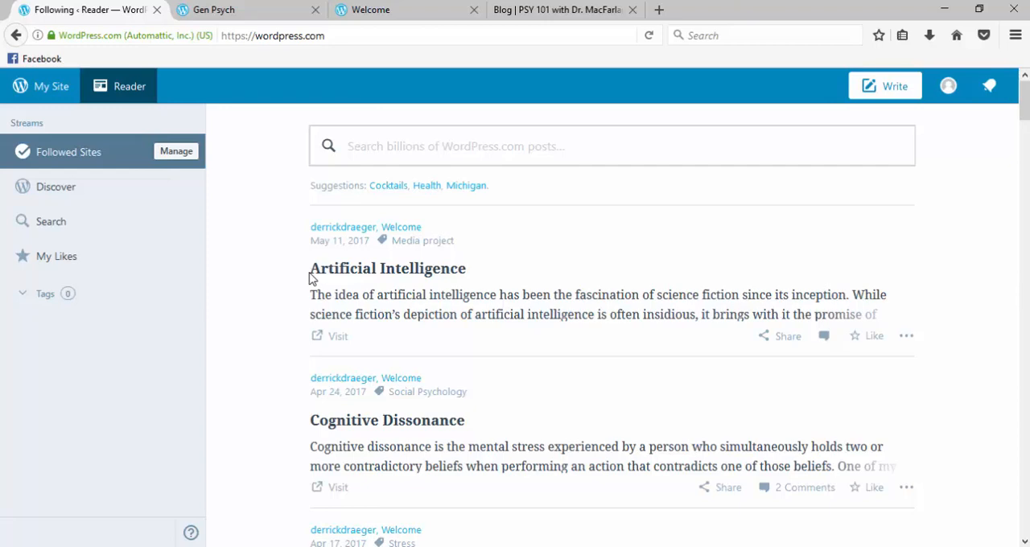
{"action": "mouse_move", "coordinate": [262, 298]}
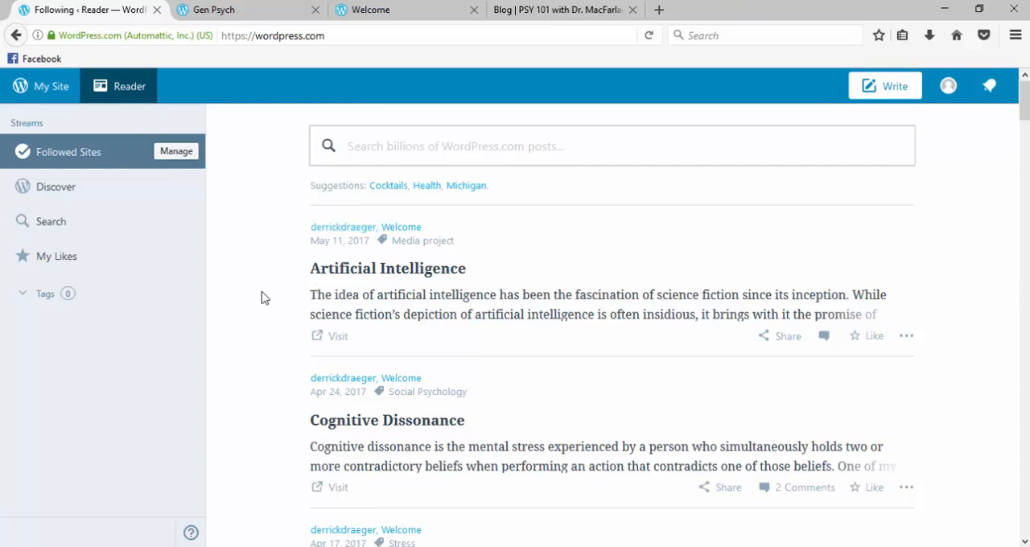
- Read the Artificial Intelligence post down to its comment box and related posts
{"action": "left_click", "coordinate": [388, 268]}
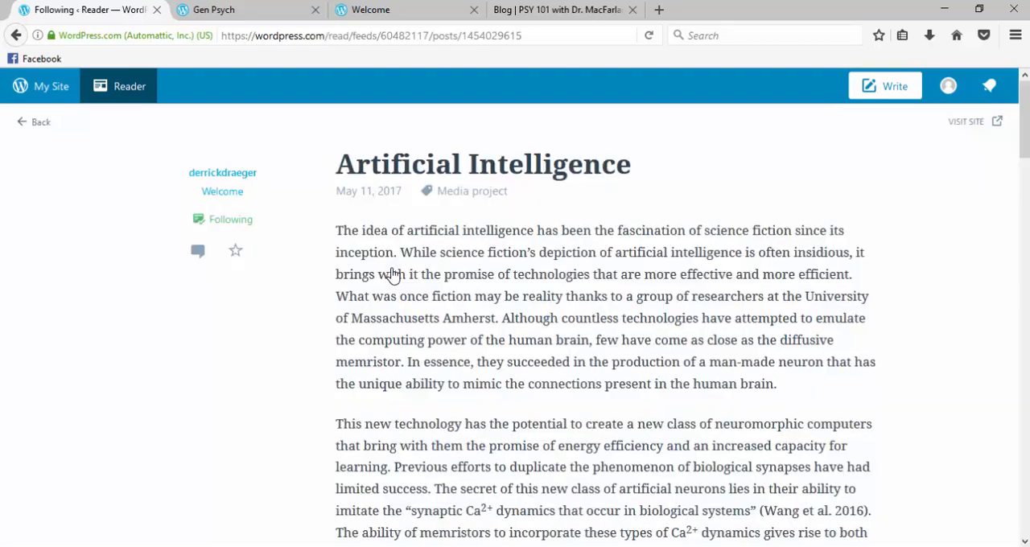
{"action": "scroll", "scroll_direction": "down", "scroll_amount": 3}
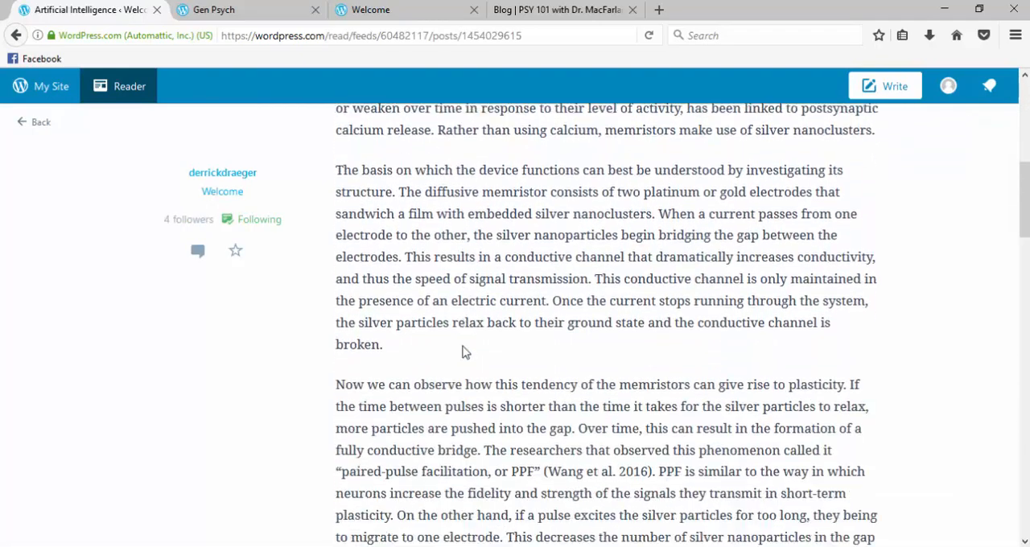
{"action": "scroll", "scroll_direction": "down", "scroll_amount": 3}
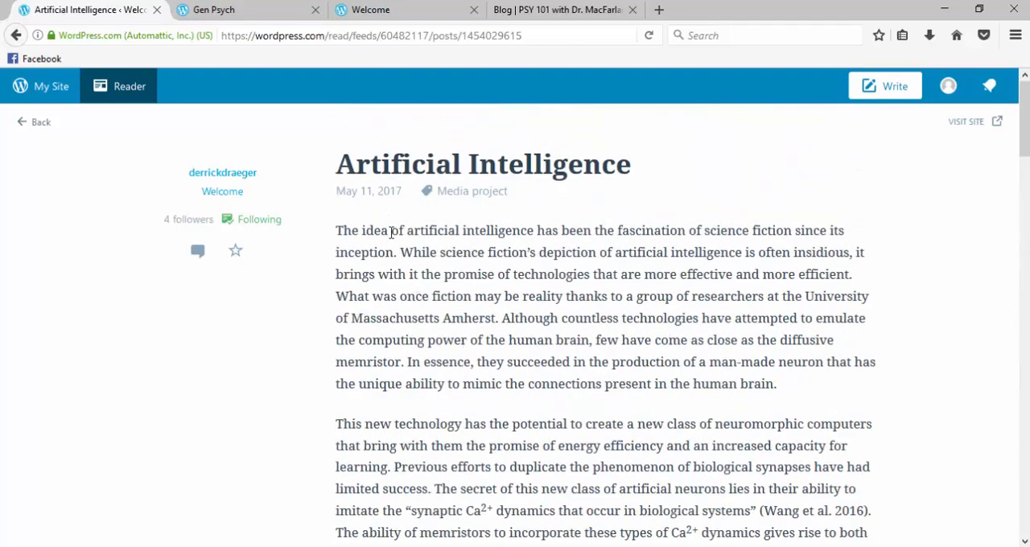
{"action": "scroll", "scroll_direction": "down", "scroll_amount": 3}
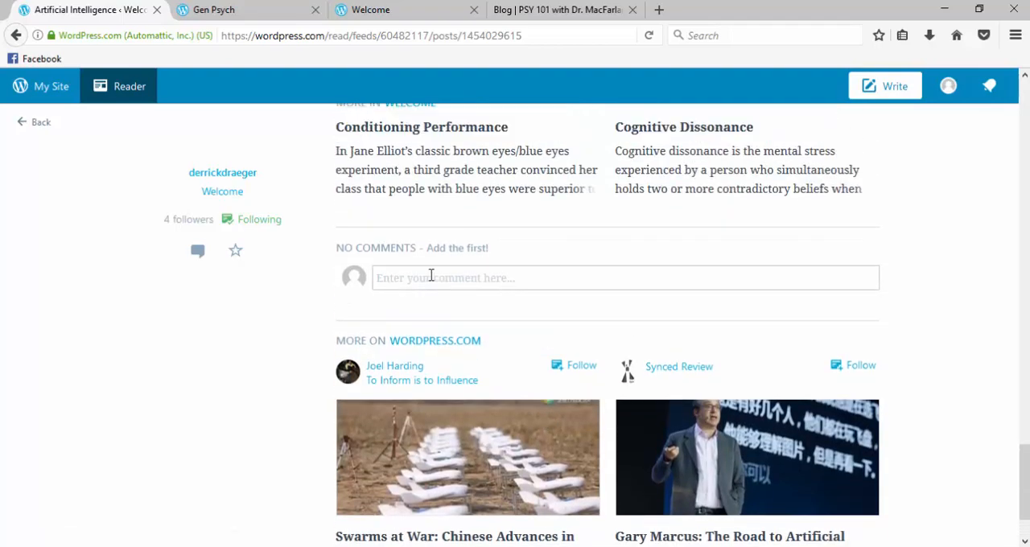
- Write "enter comments here" in the comment box, then go to the General Psychology course blog
{"action": "left_click", "coordinate": [625, 278]}
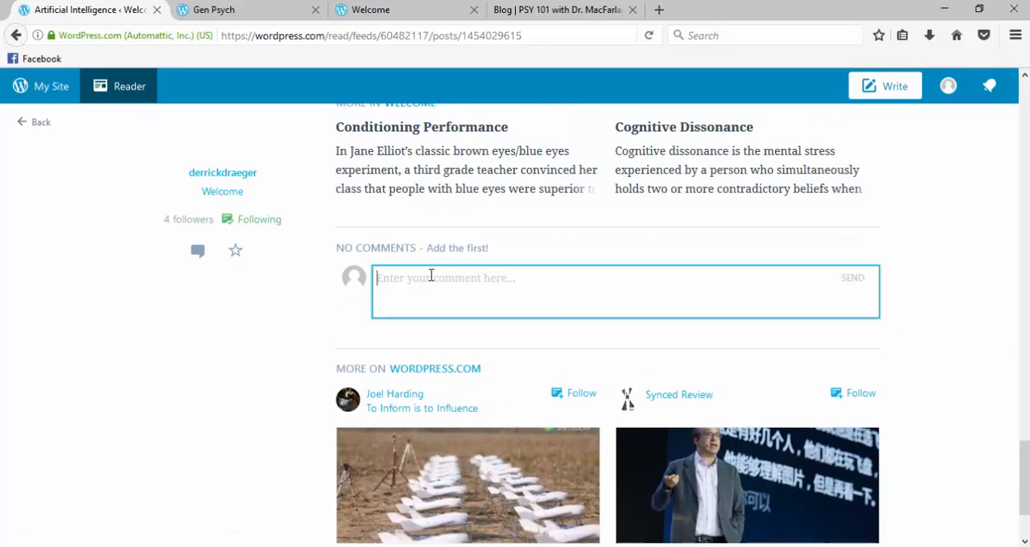
{"action": "type", "text": "enter"}
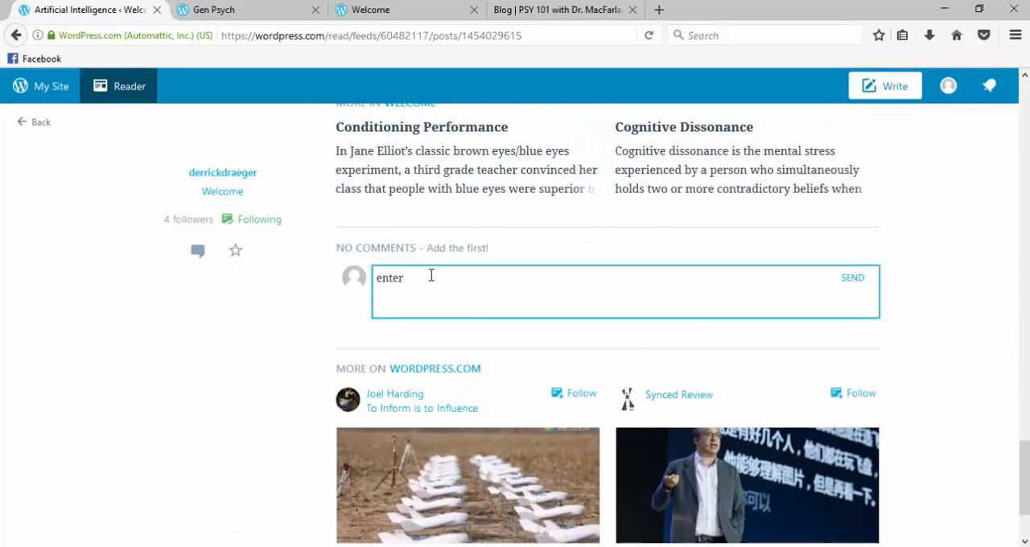
{"action": "type", "text": "comments"}
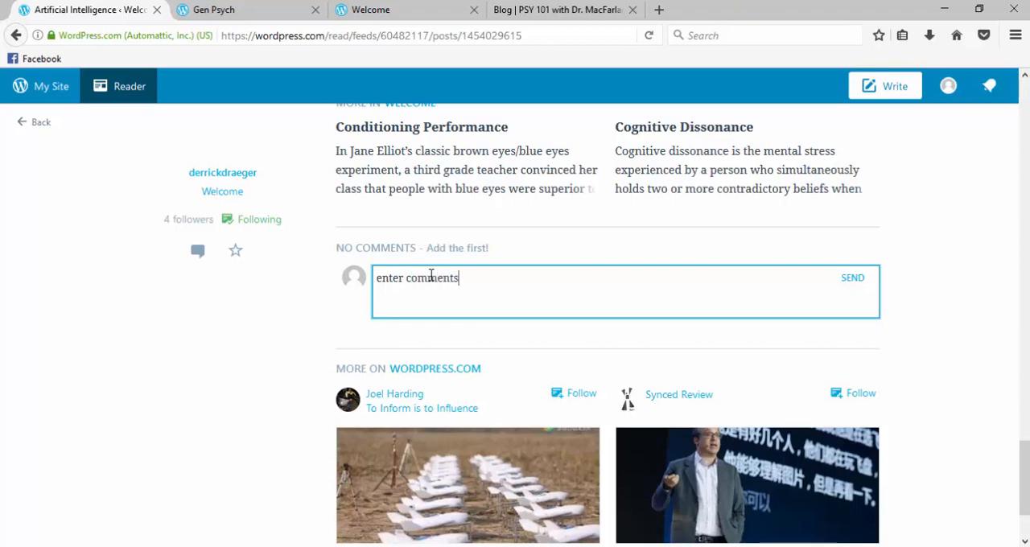
{"action": "type", "text": "here"}
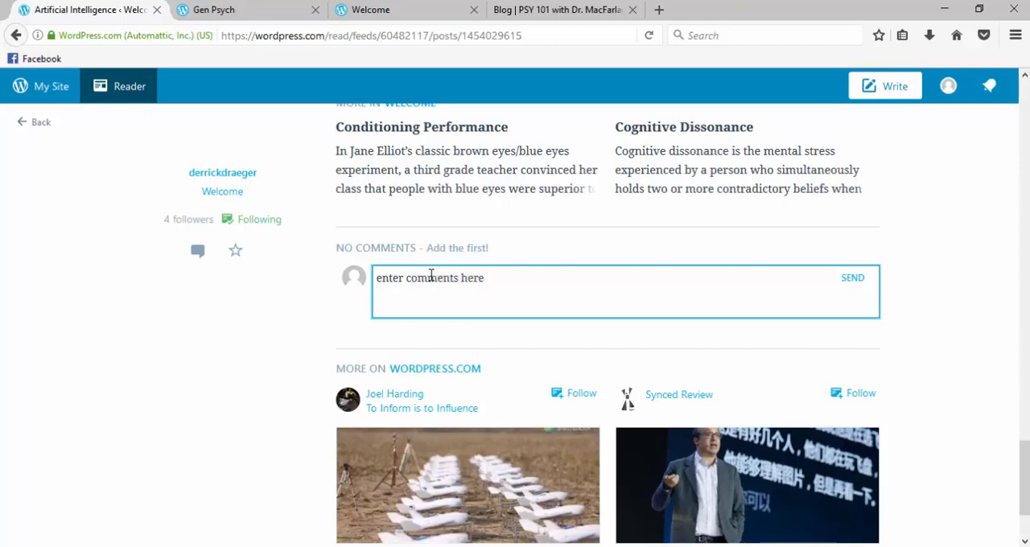
{"action": "type", "text": "ent"}
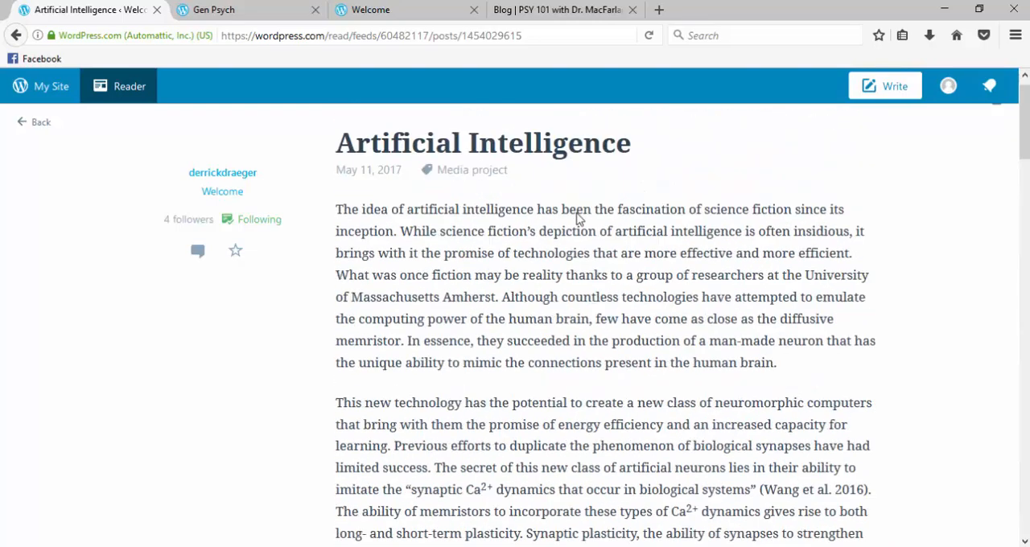
{"action": "left_click", "coordinate": [34, 122]}
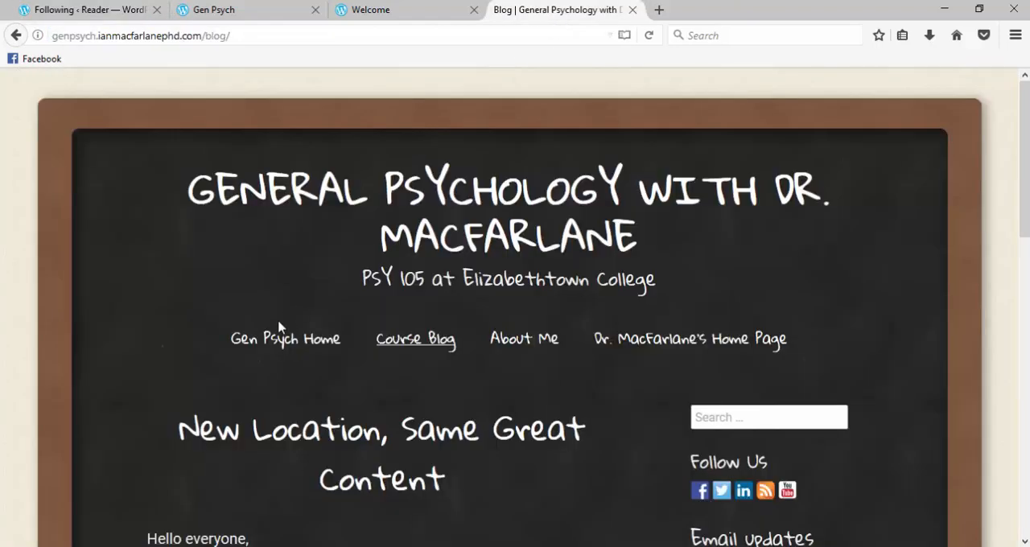
{"action": "mouse_move", "coordinate": [224, 318]}
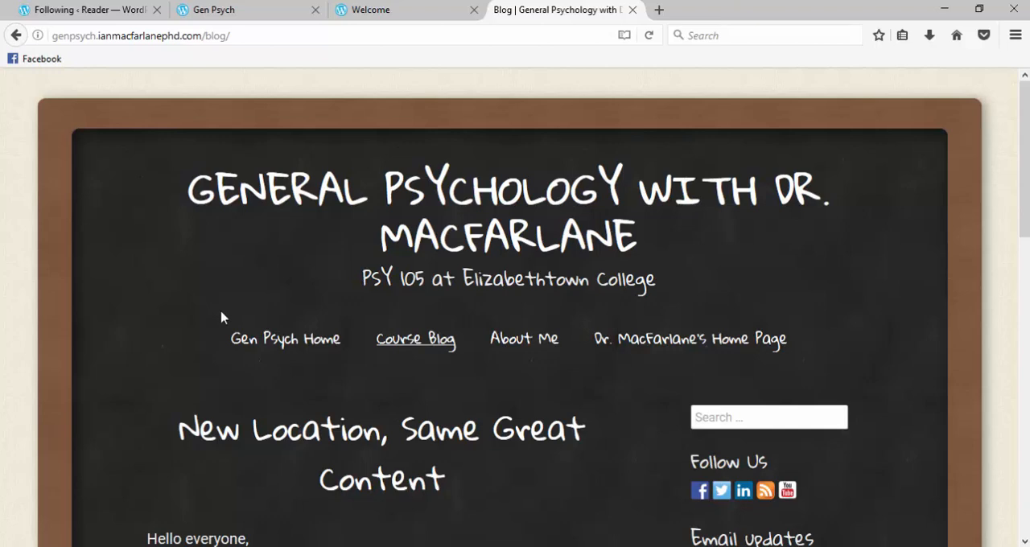
{"action": "mouse_move", "coordinate": [169, 326]}
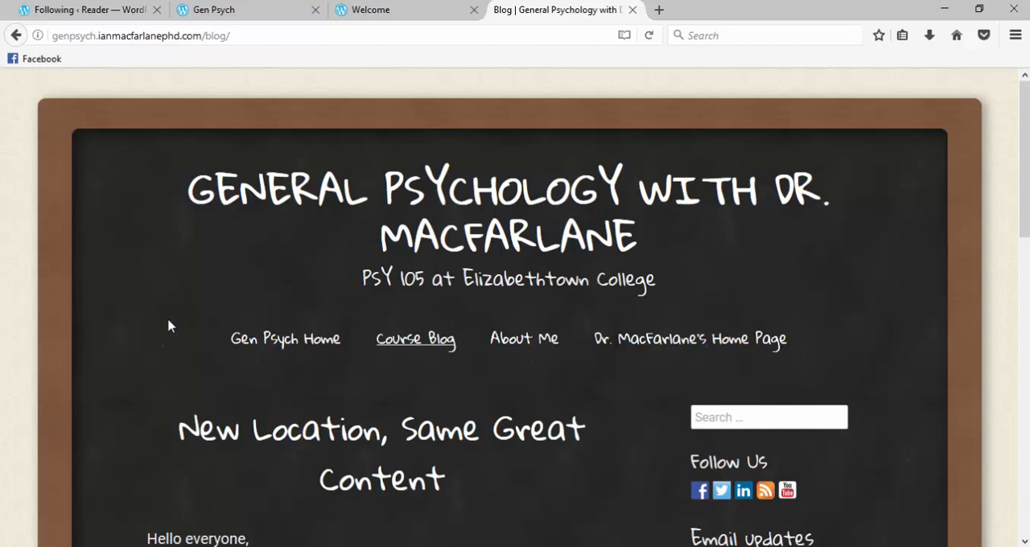
{"action": "mouse_move", "coordinate": [126, 247]}
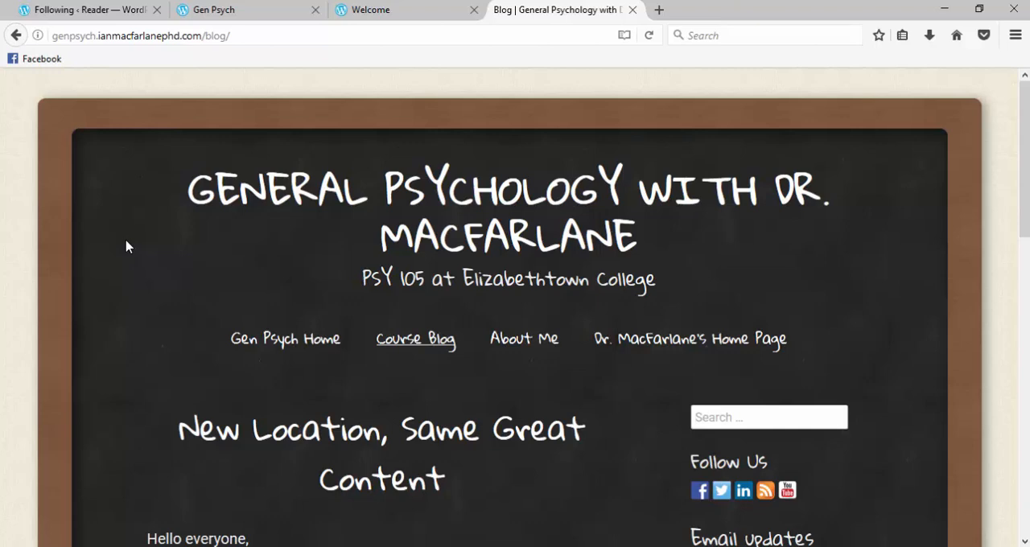
{"action": "scroll", "scroll_direction": "down", "scroll_amount": 3}
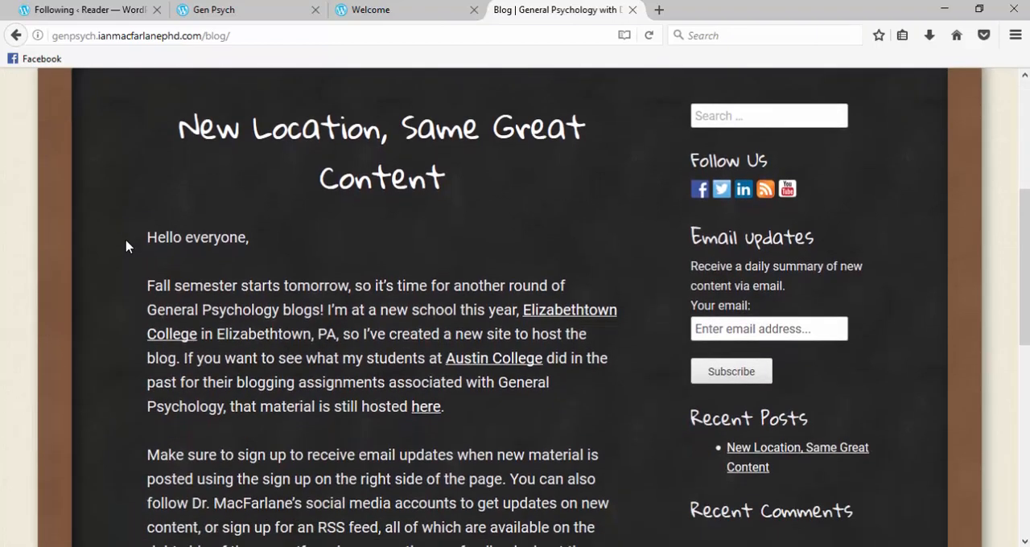
{"action": "scroll", "scroll_direction": "down", "scroll_amount": 3}
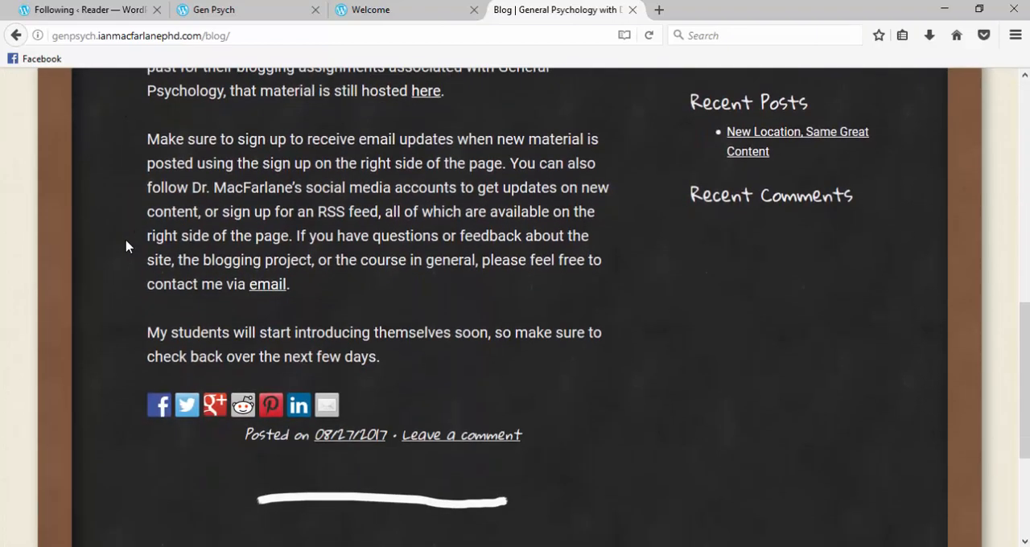
{"action": "scroll", "scroll_direction": "up", "scroll_amount": 3}
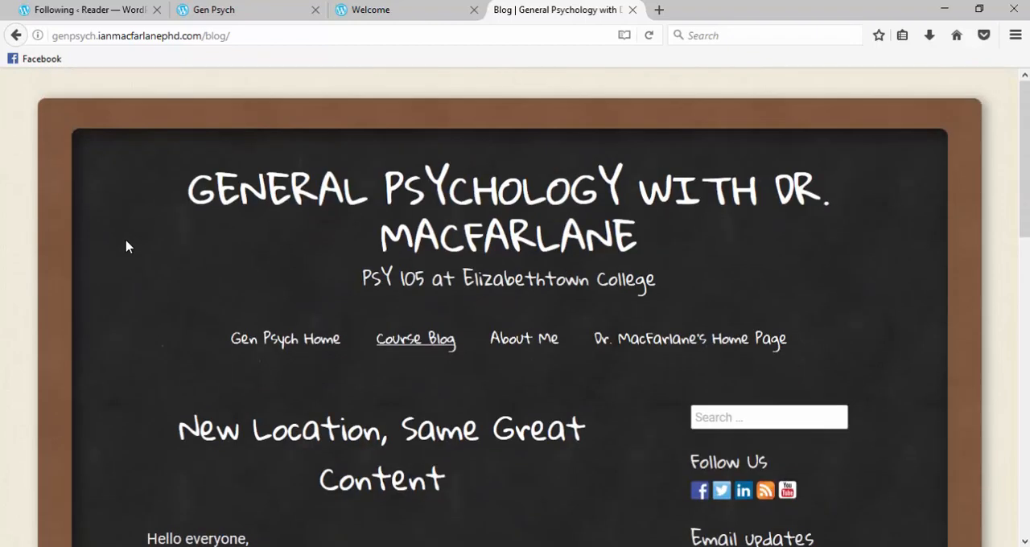
{"action": "scroll", "scroll_direction": "down", "scroll_amount": 3}
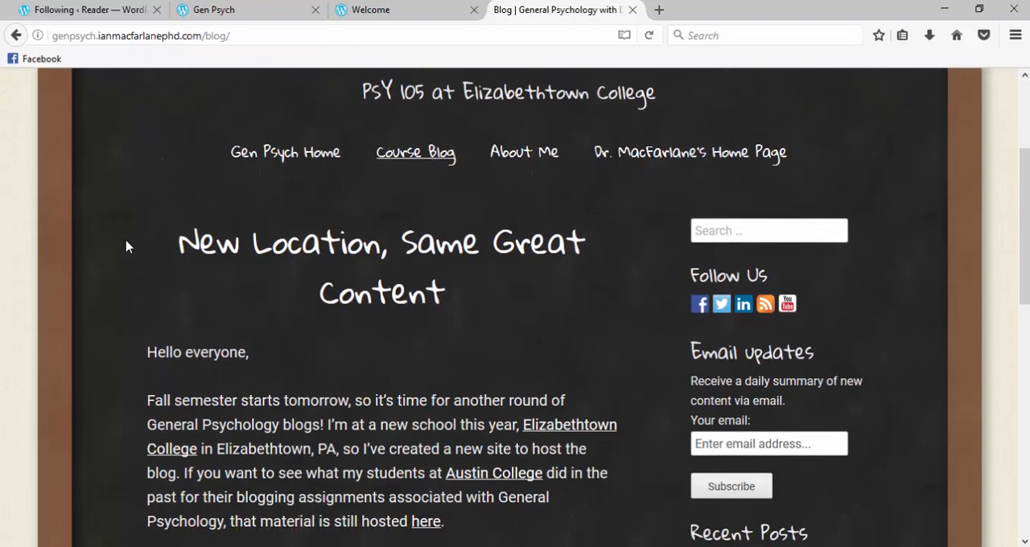
{"action": "scroll", "scroll_direction": "down", "scroll_amount": 3}
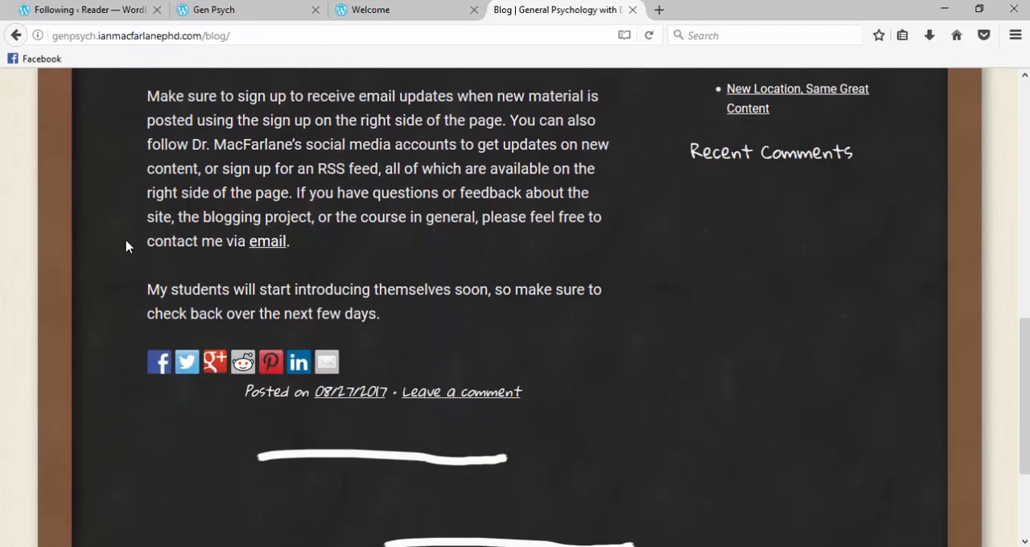
{"action": "scroll", "scroll_direction": "down", "scroll_amount": 3}
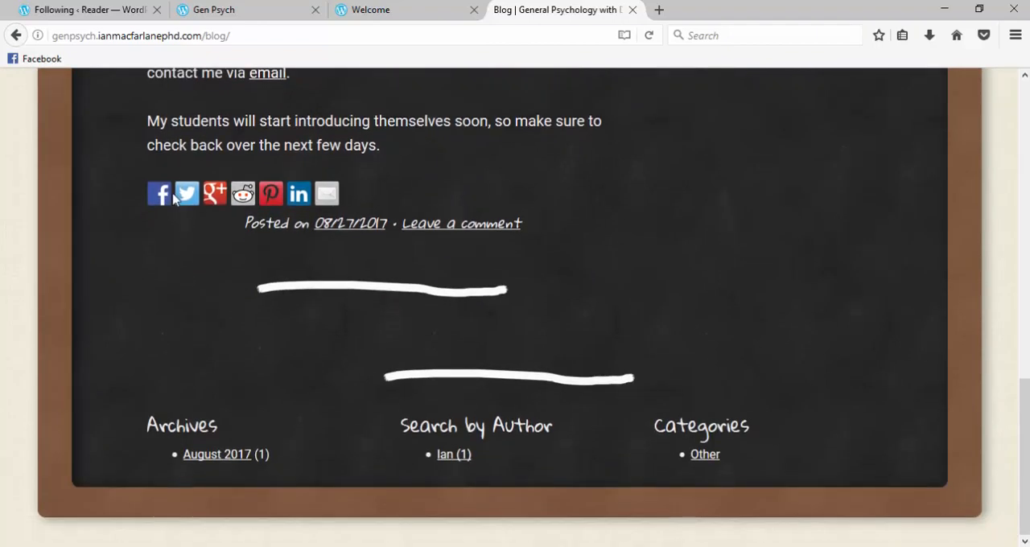
{"action": "scroll", "scroll_direction": "up", "scroll_amount": 3}
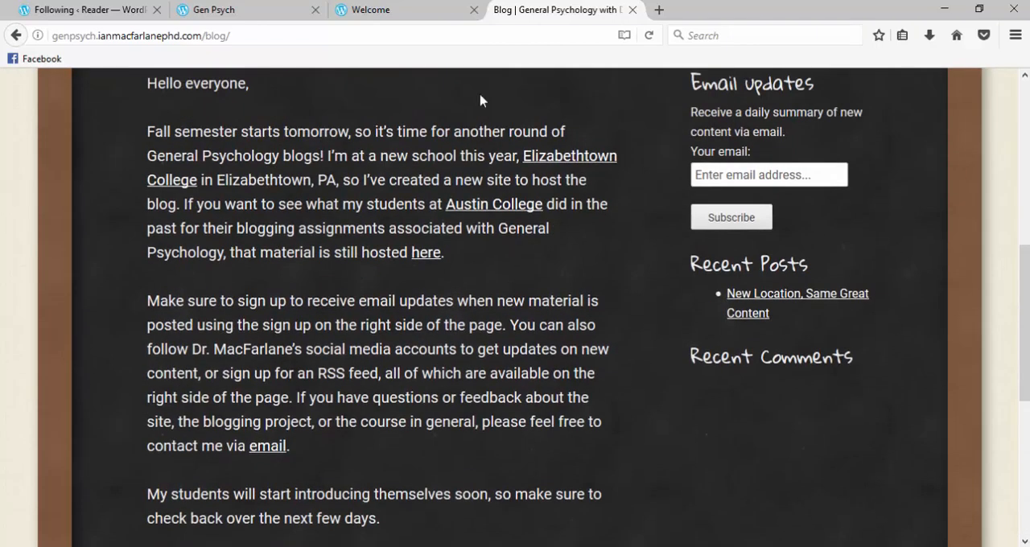
{"action": "scroll", "scroll_direction": "up", "scroll_amount": 3}
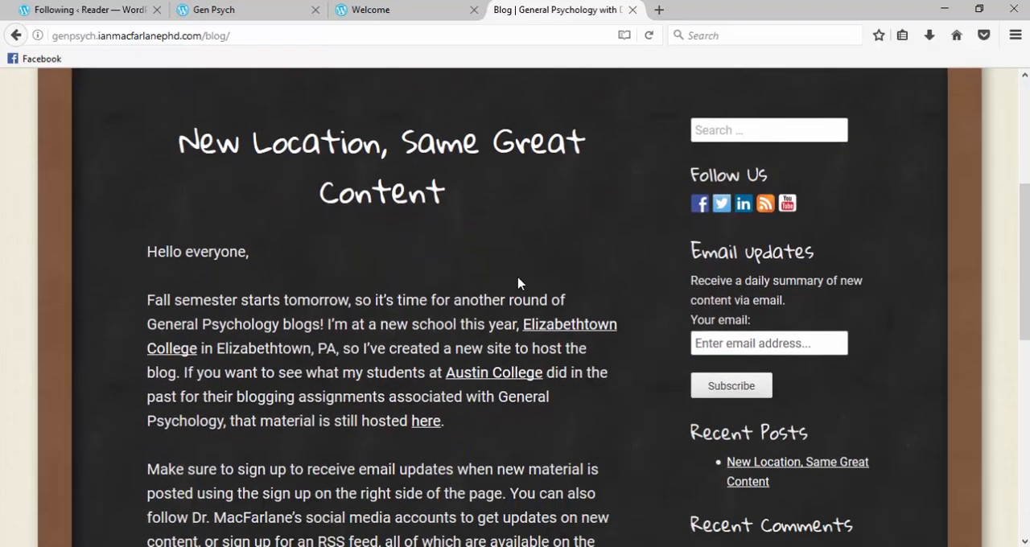
{"action": "mouse_move", "coordinate": [662, 280]}
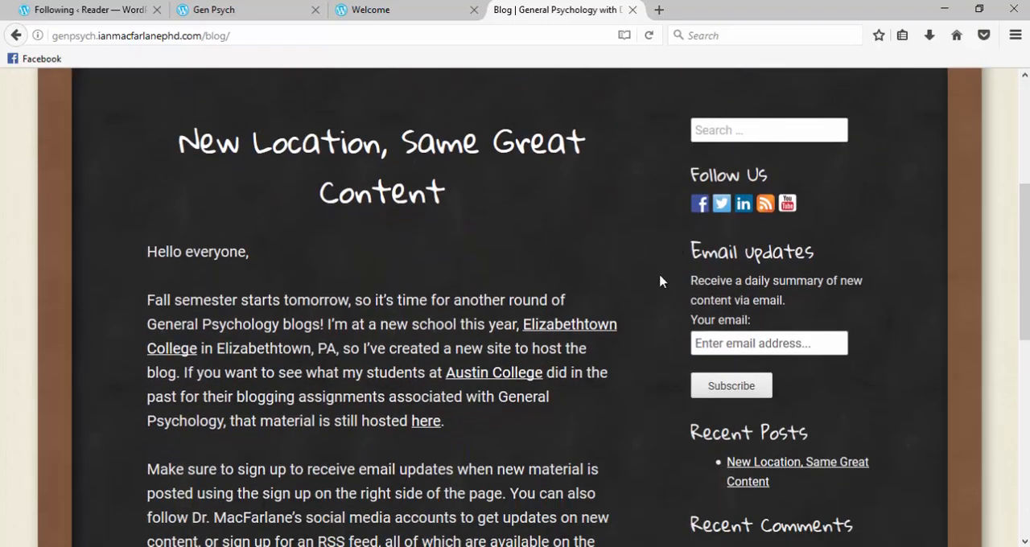
{"action": "mouse_move", "coordinate": [744, 326]}
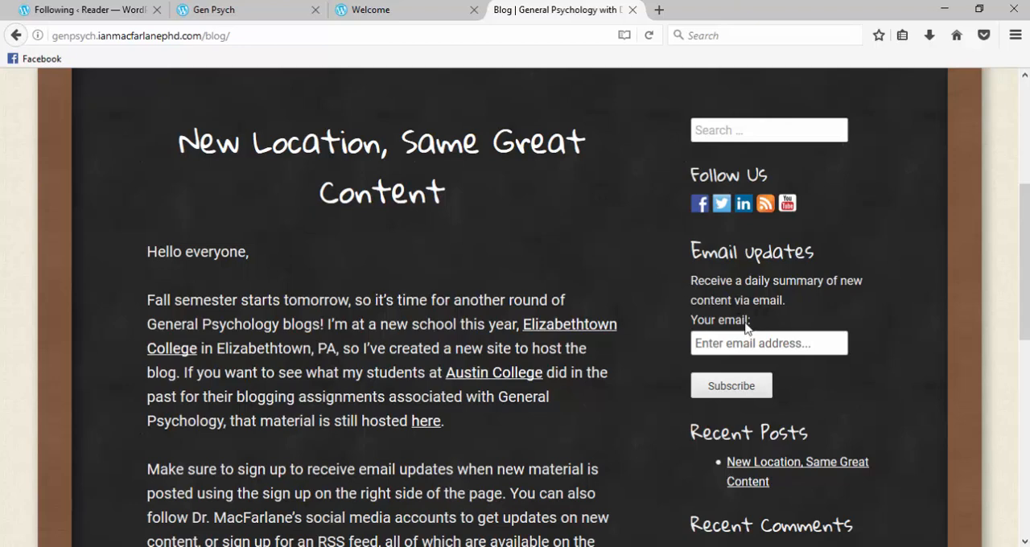